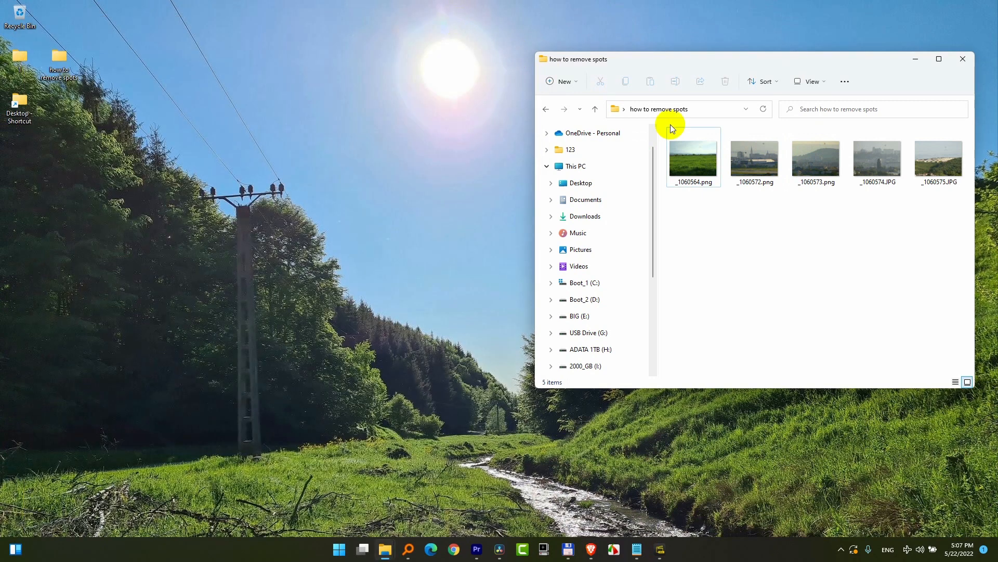
pyautogui.moveTo(830, 142)
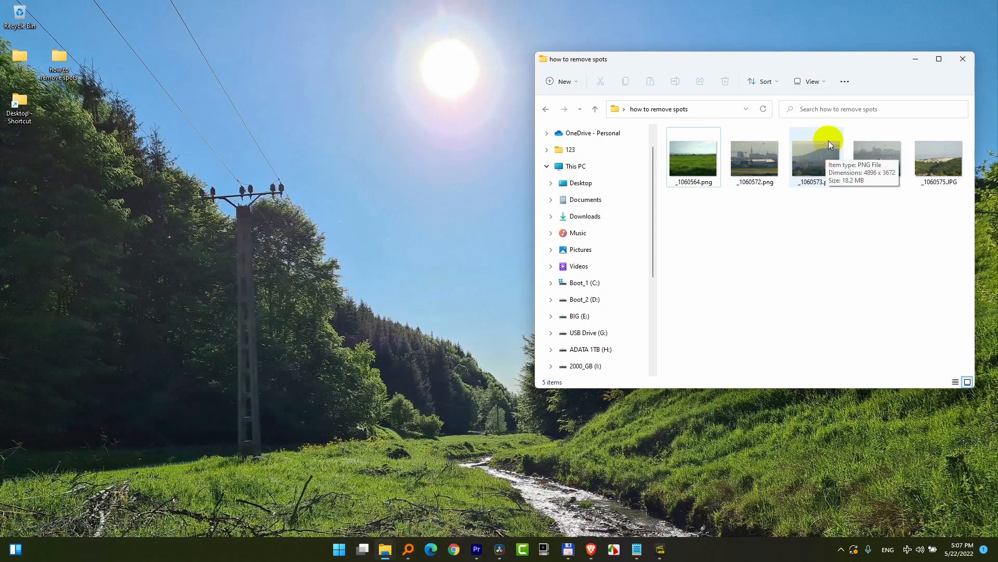
# Select the _1060573.png thumbnail in the 'how to remove spots' folder.
pyautogui.click(816, 156)
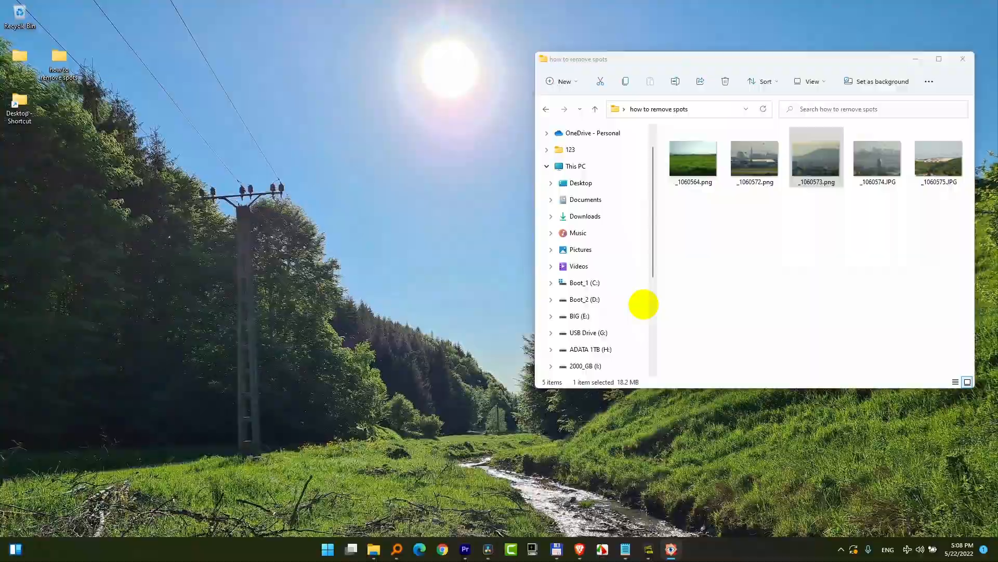
# Open _1060573.png in FastStone Image Viewer and show the Edit menu.
pyautogui.doubleClick(816, 156)
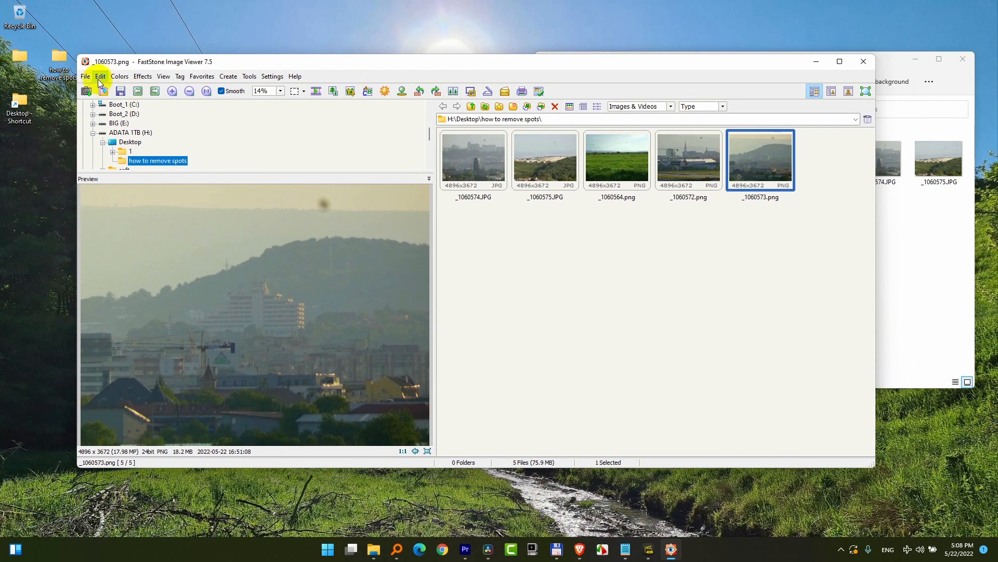
pyautogui.click(100, 76)
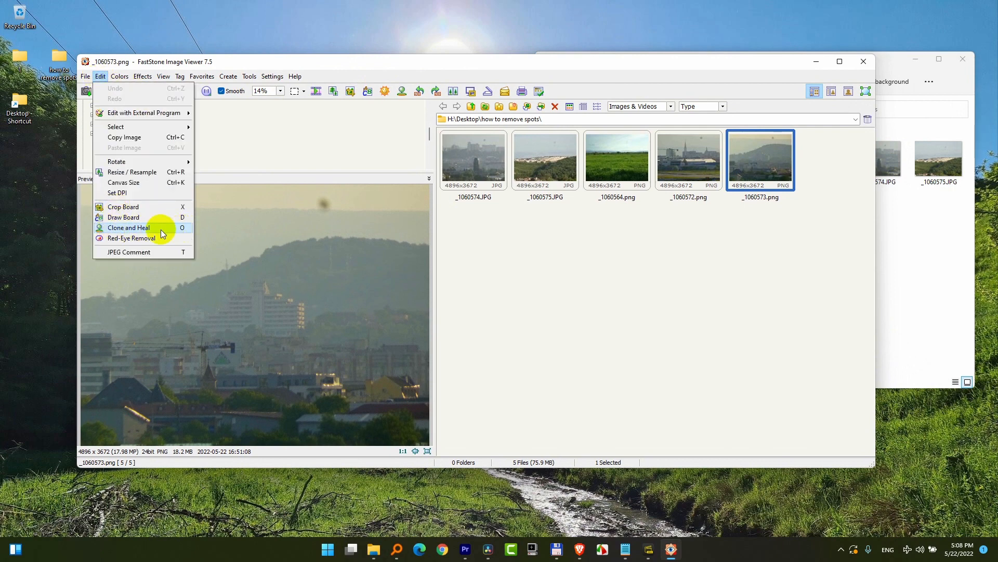
pyautogui.moveTo(148, 232)
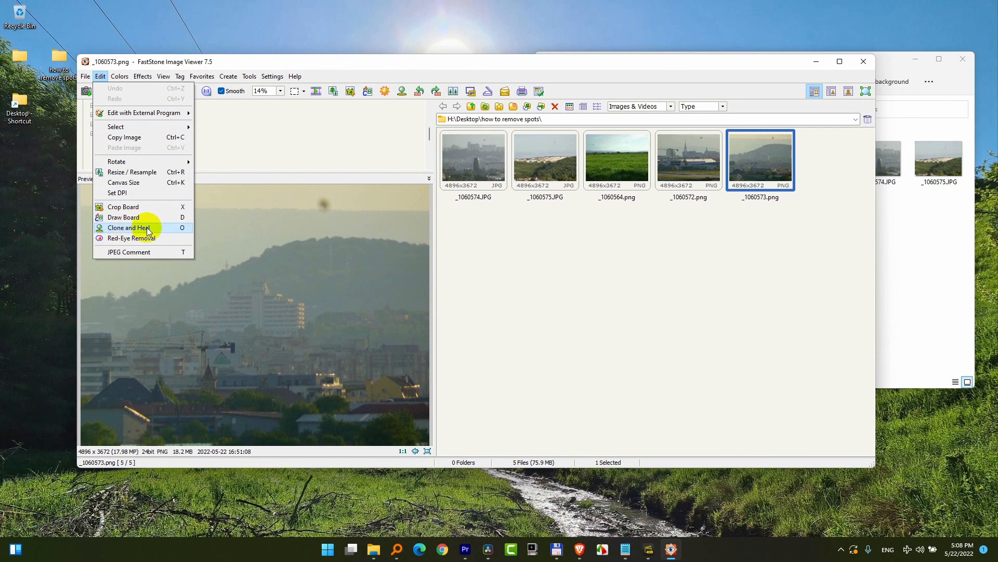
# Launch Clone and Heal on _1060573.png in Heal mode, zoomed out to fit.
pyautogui.click(129, 227)
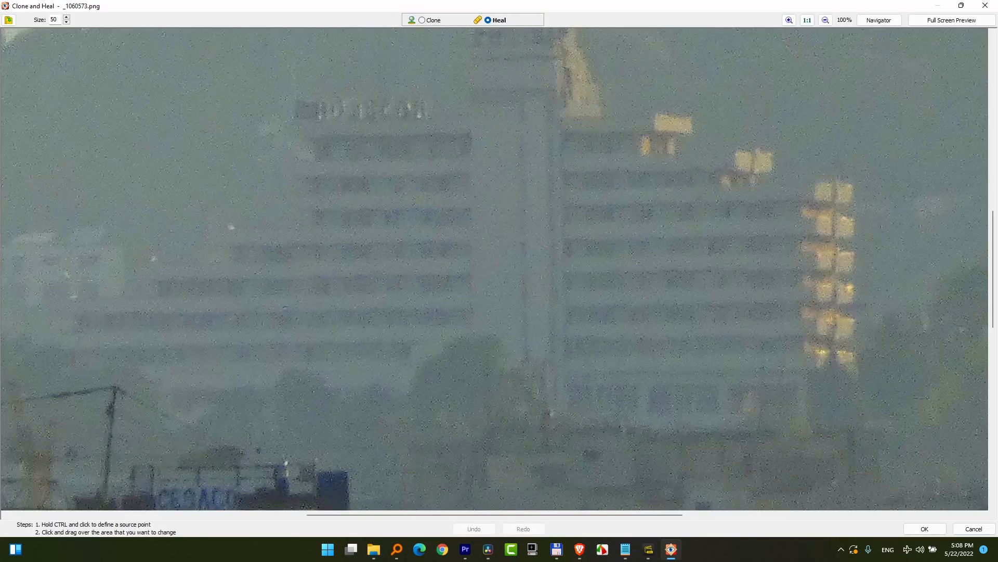
pyautogui.click(423, 21)
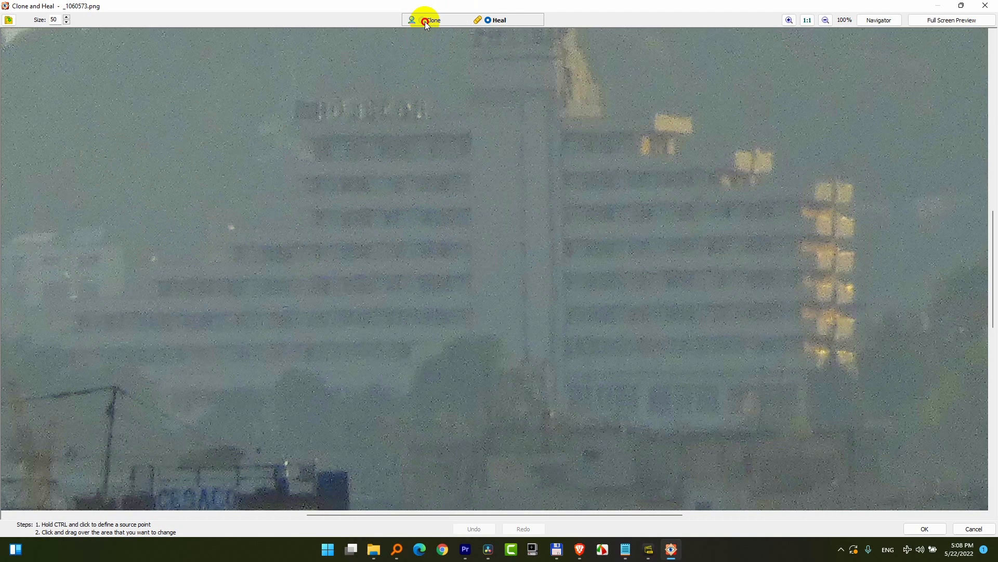
pyautogui.click(487, 20)
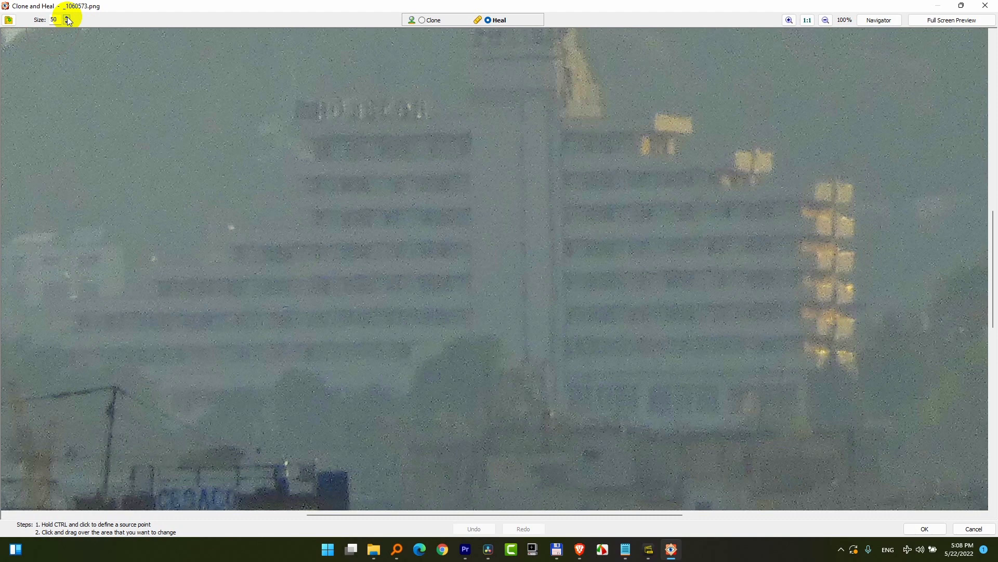
pyautogui.moveTo(832, 5)
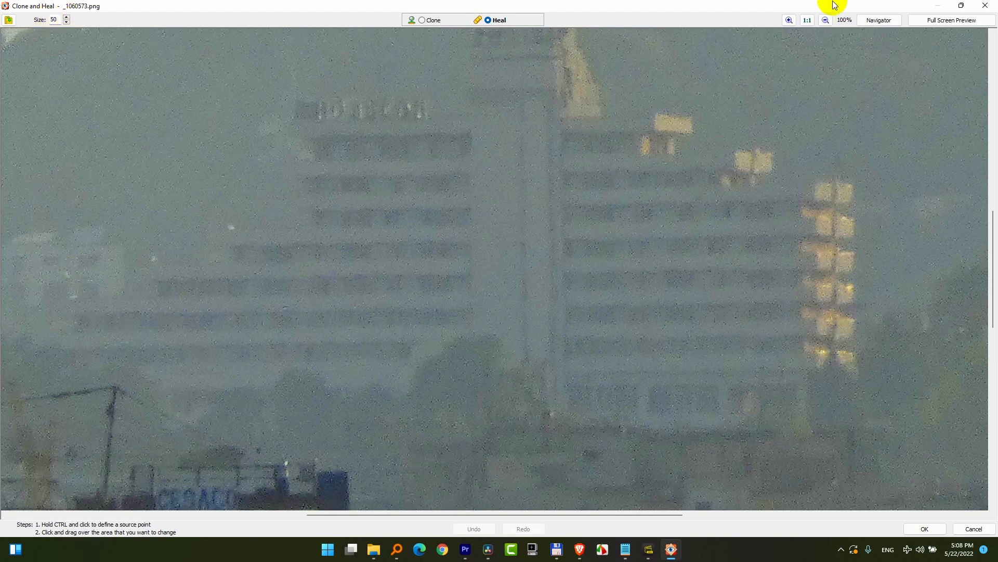
pyautogui.click(824, 21)
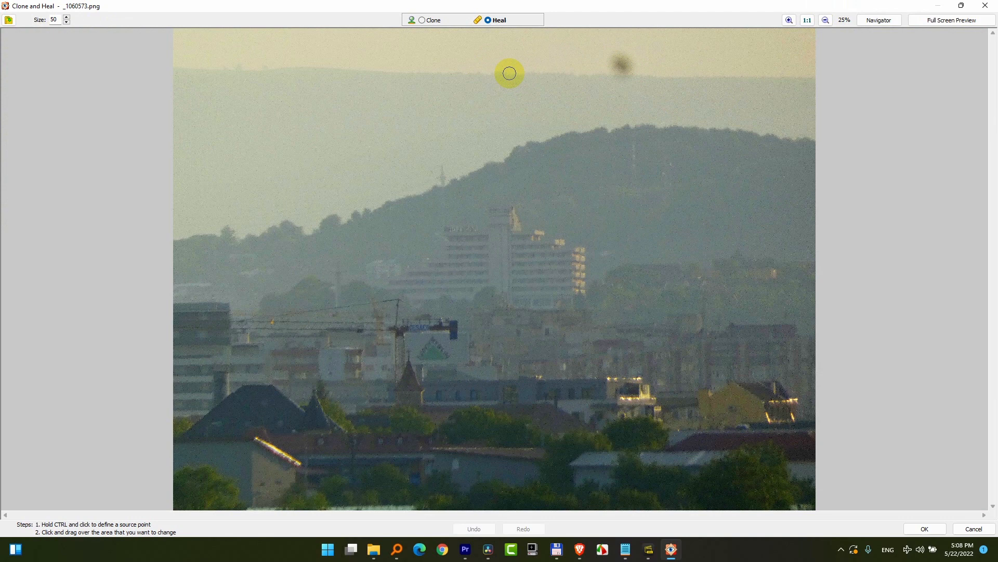
# Heal the dark dust spot in the sky from a clean source and apply.
pyautogui.click(510, 72)
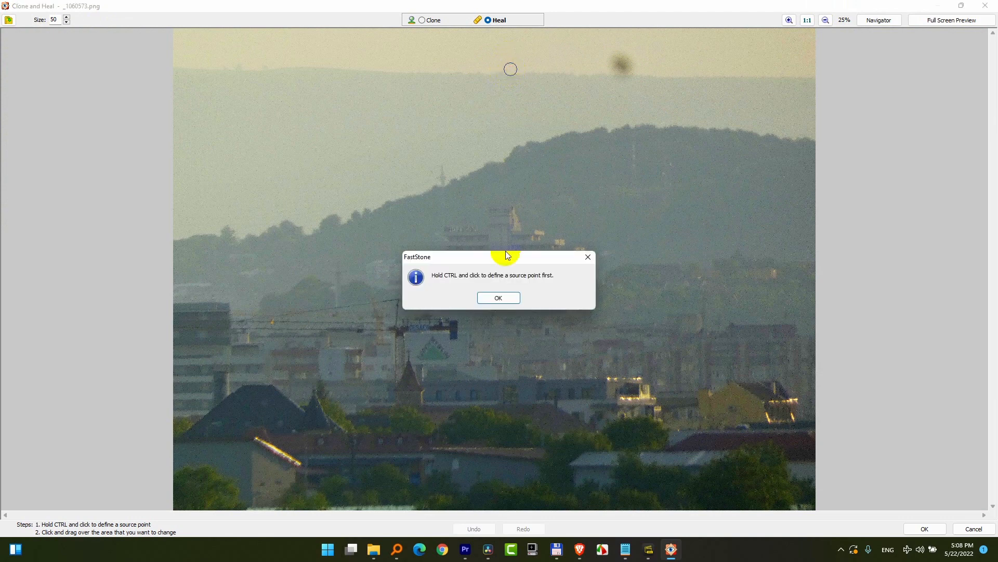
pyautogui.moveTo(486, 286)
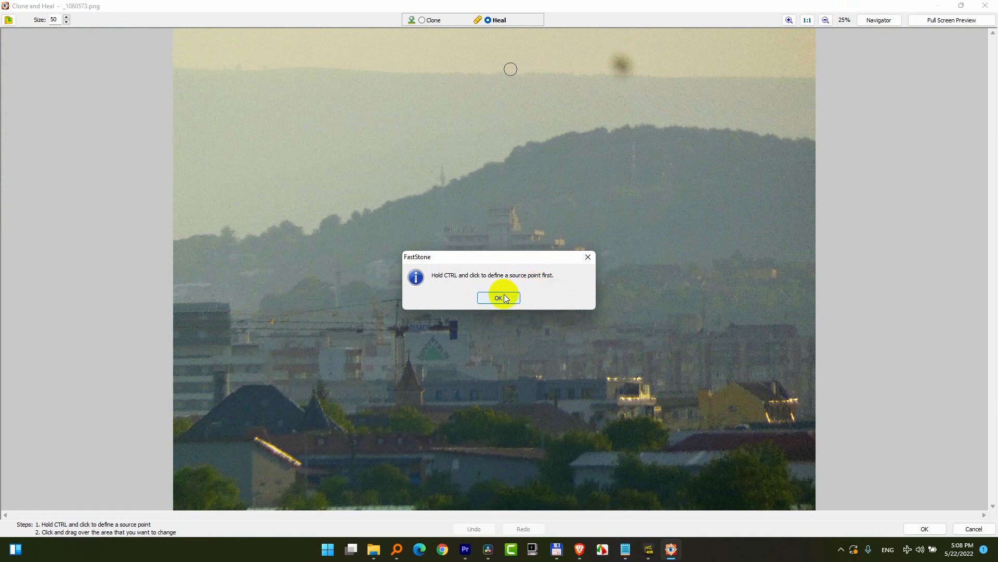
pyautogui.click(499, 297)
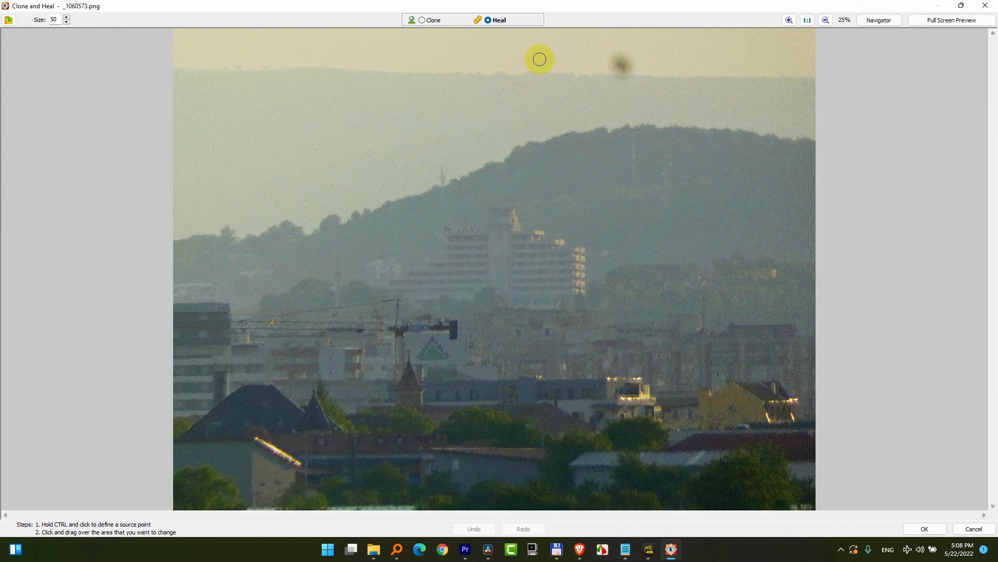
pyautogui.moveTo(543, 69)
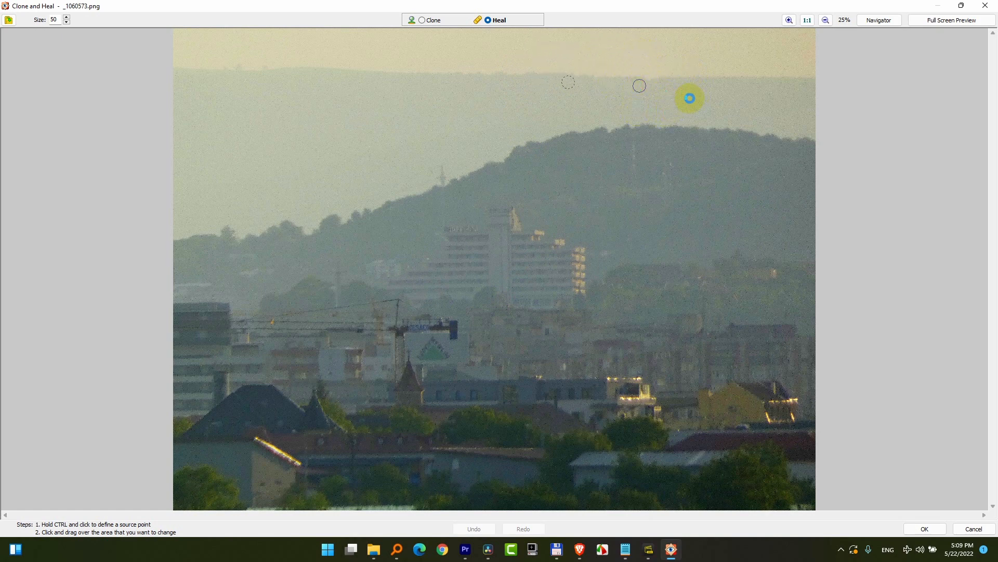
pyautogui.moveTo(689, 99); pyautogui.dragTo(593, 91)
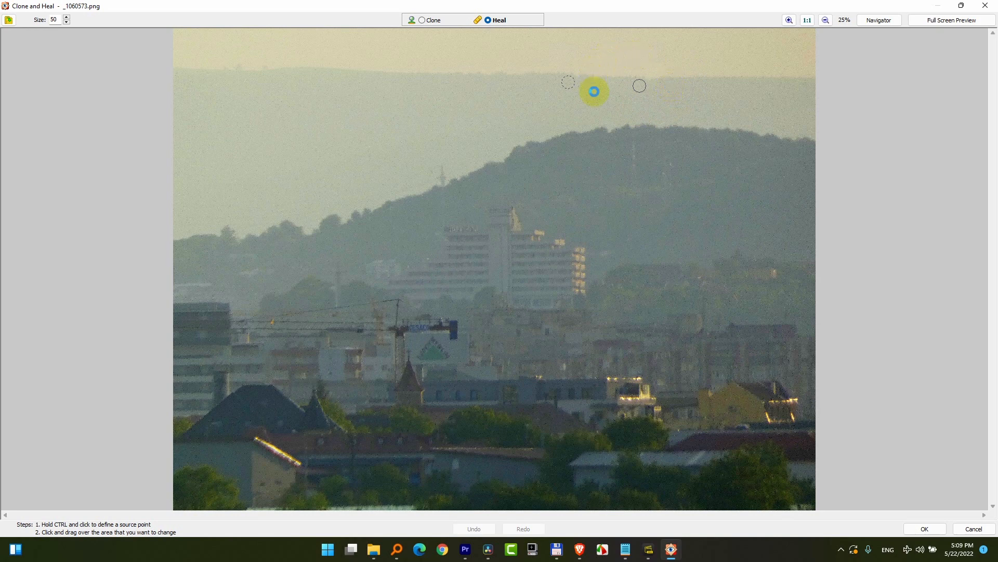
pyautogui.moveTo(592, 89); pyautogui.dragTo(672, 96)
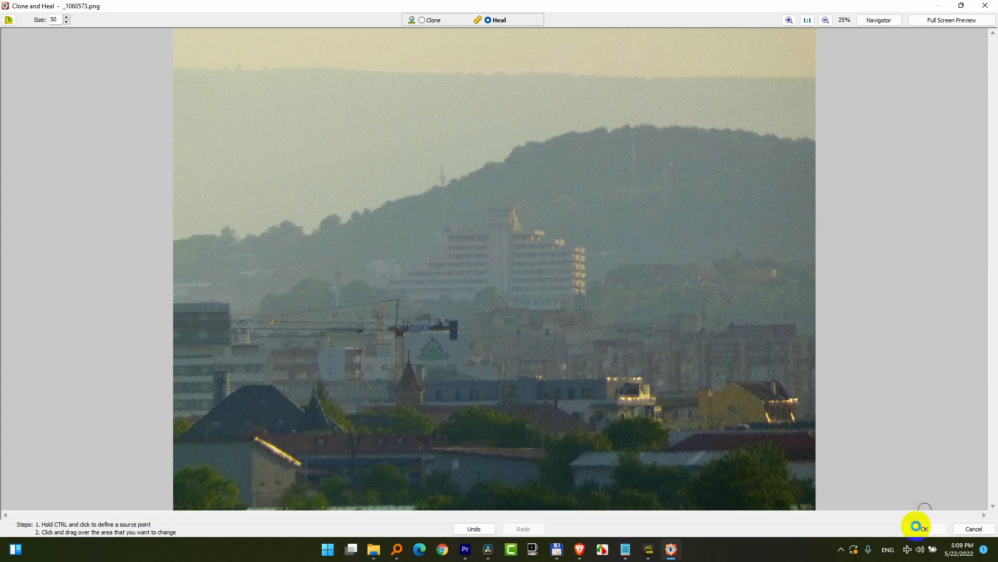
pyautogui.click(916, 525)
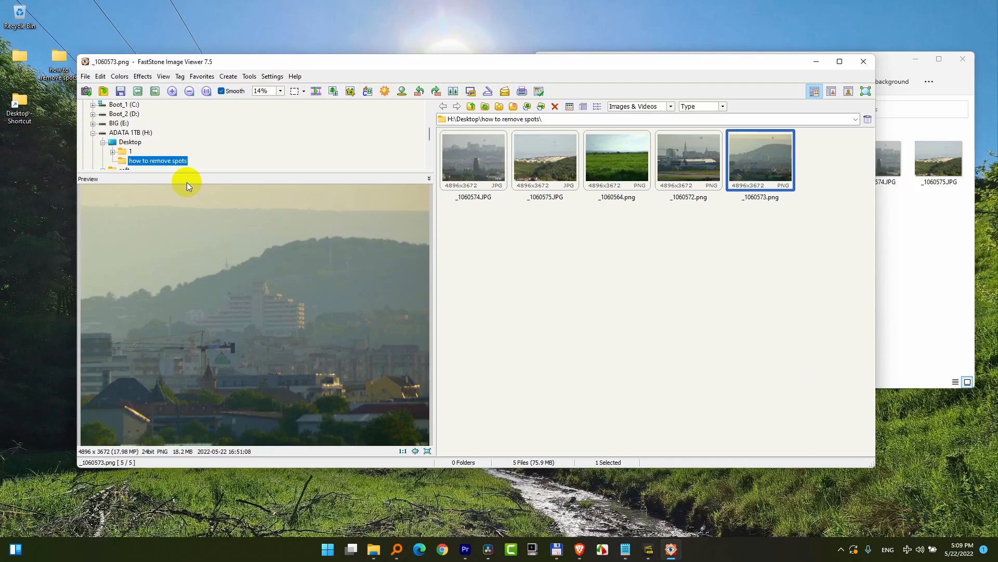
# Save the retouched photo as PNG, replacing the original _1060573.png.
pyautogui.click(85, 77)
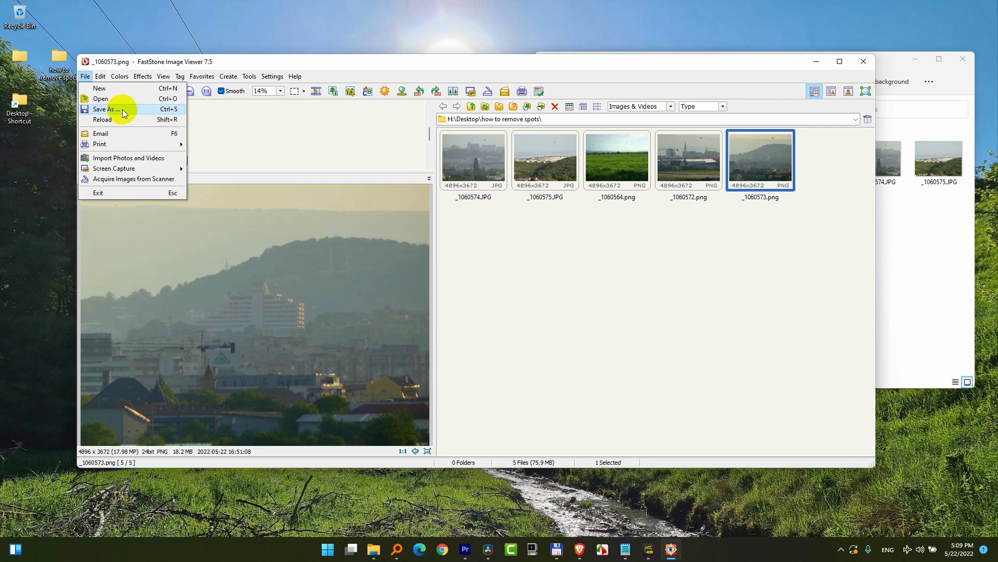
pyautogui.click(107, 110)
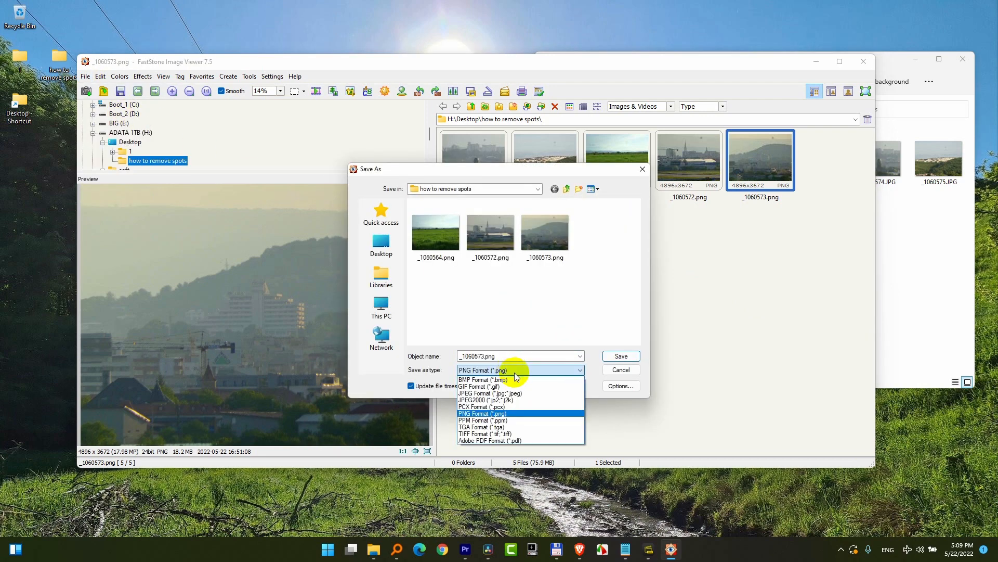
pyautogui.moveTo(508, 415)
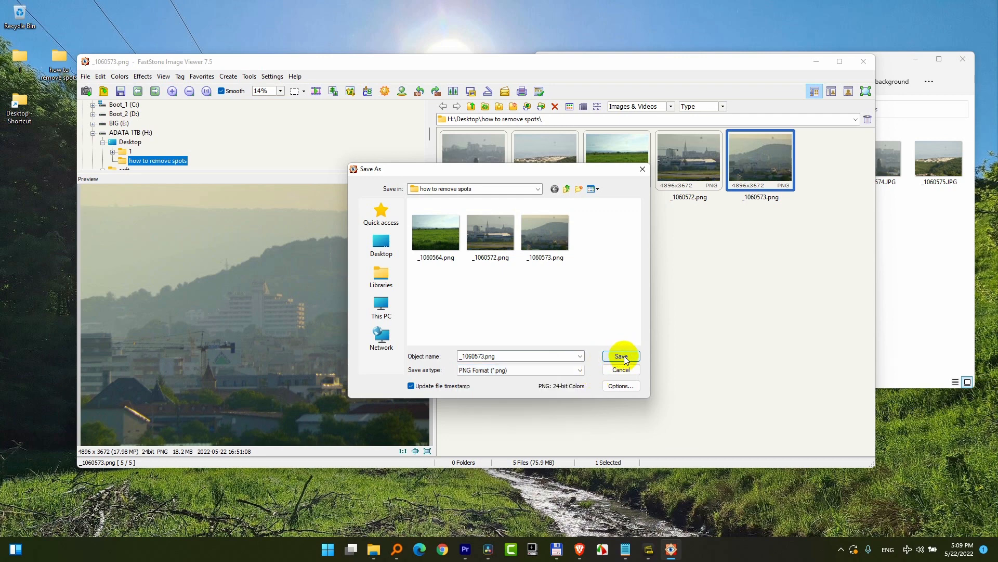
pyautogui.click(621, 356)
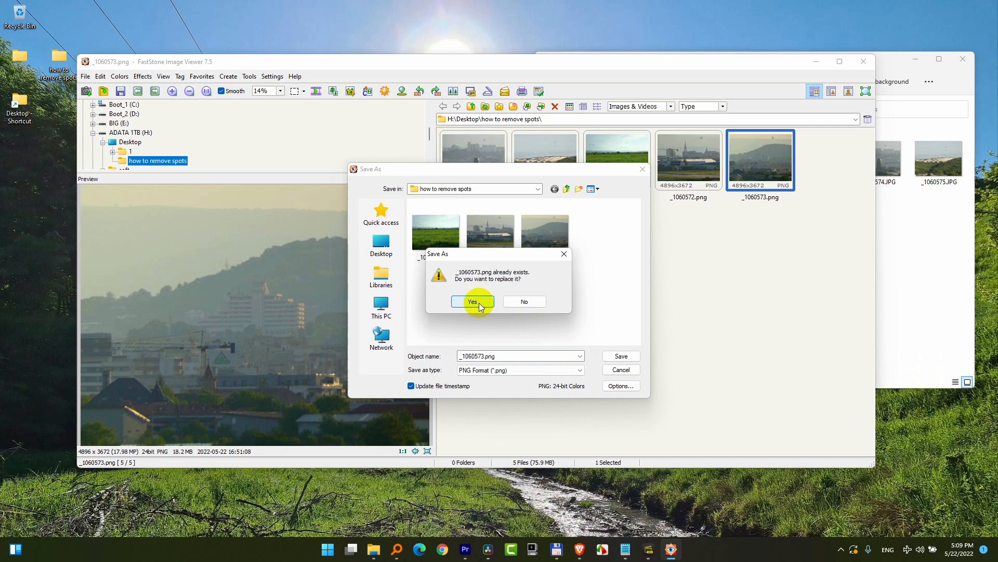
pyautogui.click(472, 302)
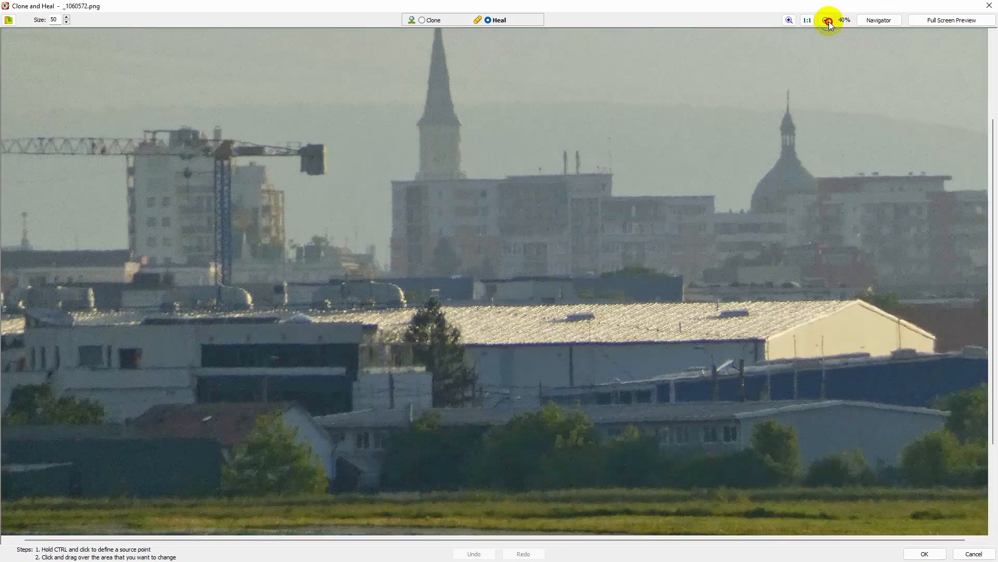
# Zoom out on _1060572.png, heal over the dark sky spot, and apply.
pyautogui.click(826, 20)
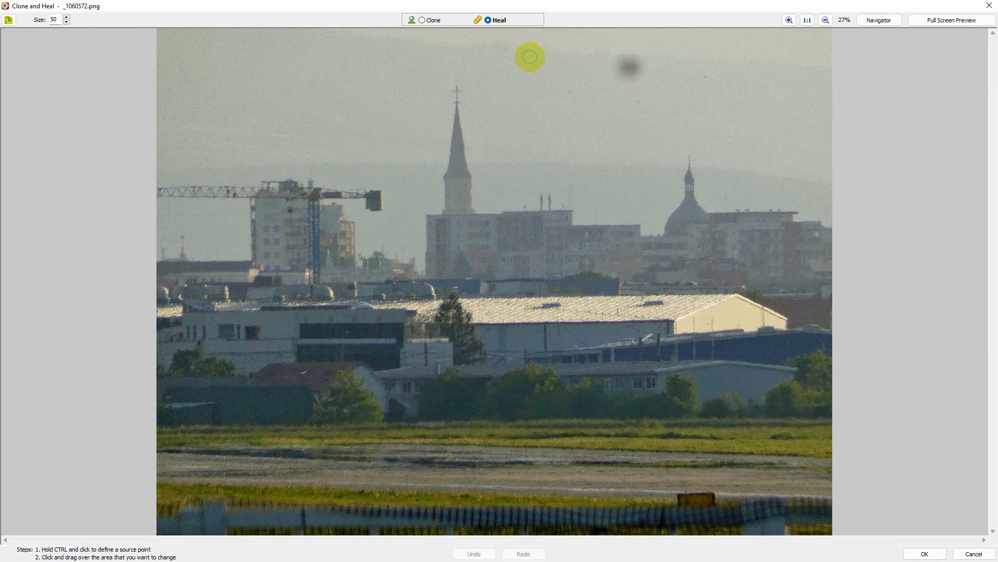
pyautogui.moveTo(529, 56); pyautogui.dragTo(623, 57)
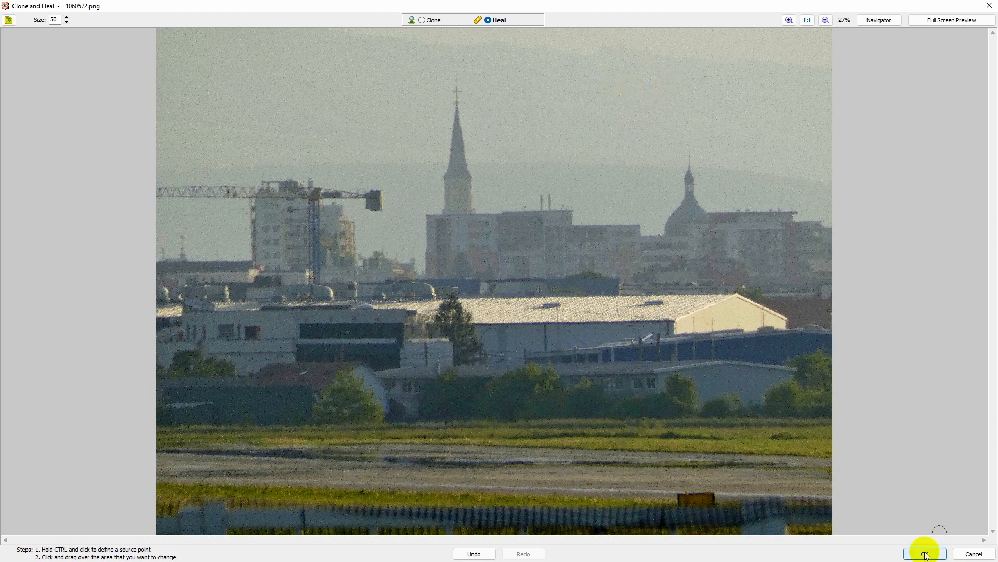
pyautogui.click(922, 554)
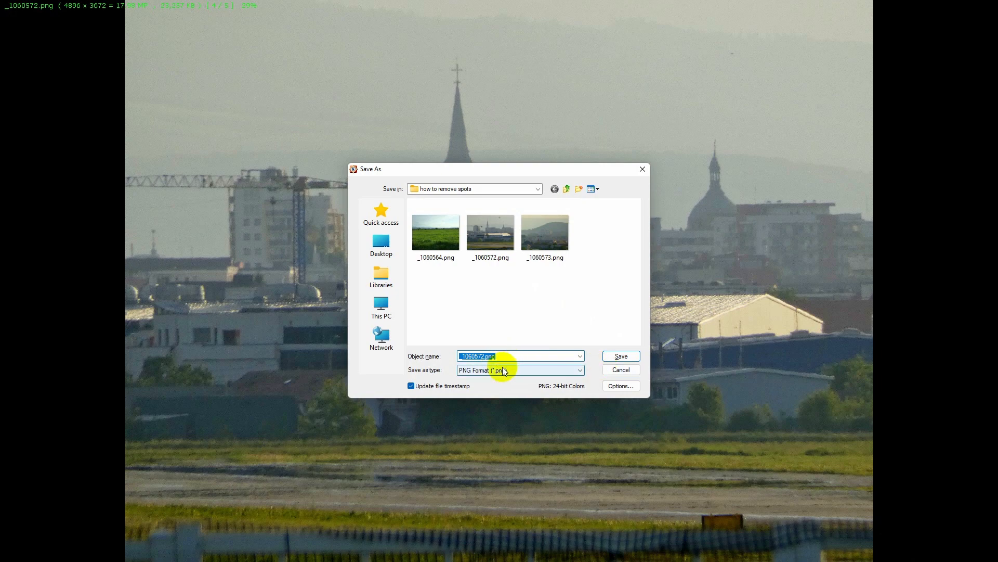
# Save _1060572.png as PNG, confirming replacement of the existing file.
pyautogui.click(621, 356)
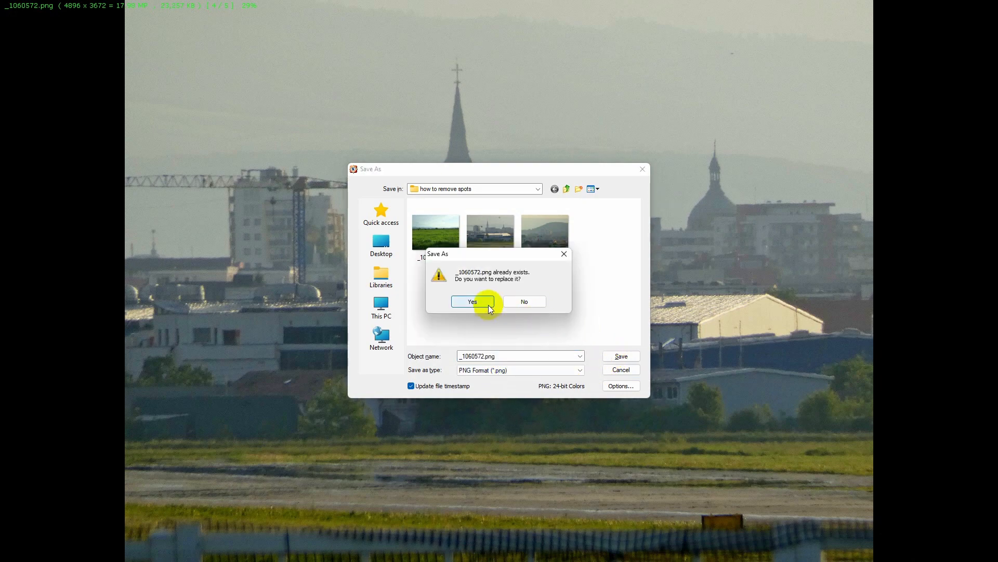
pyautogui.click(472, 301)
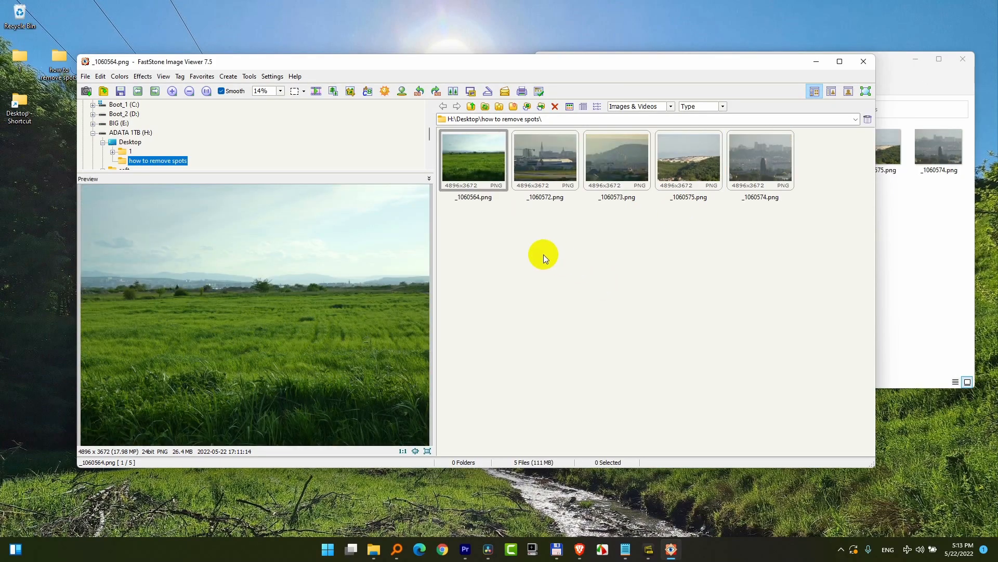
pyautogui.moveTo(150, 67)
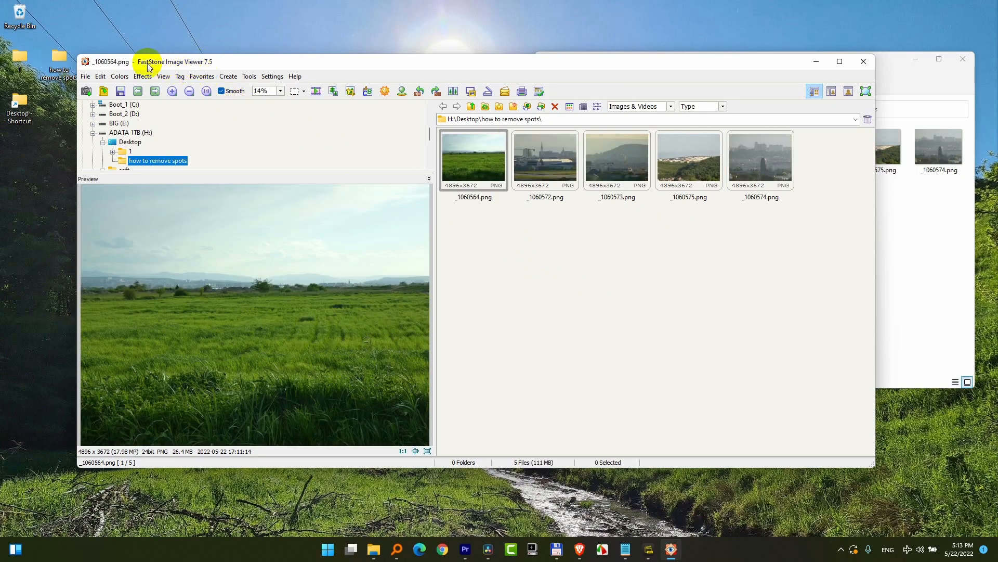